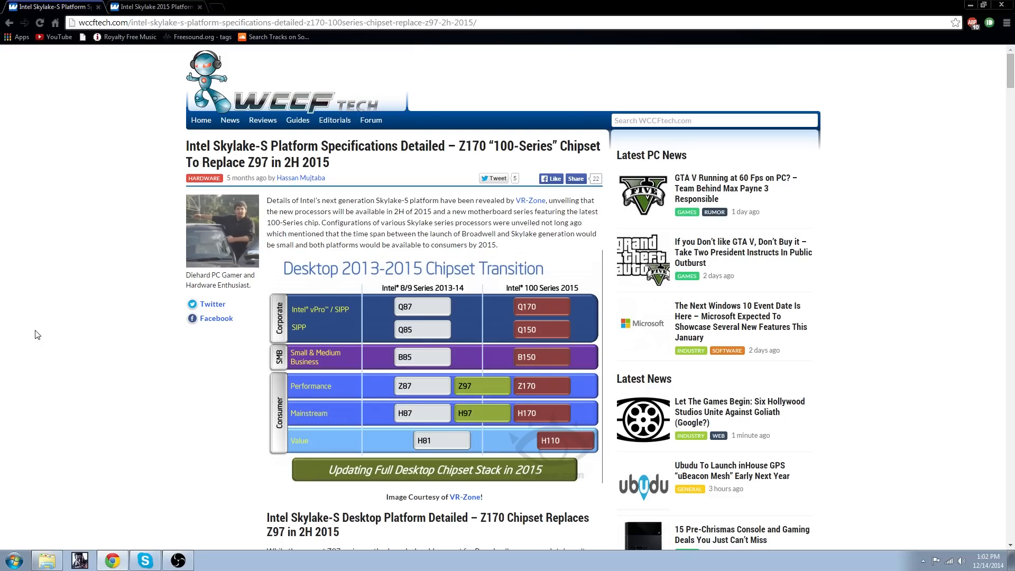
- Switch to the Intel Skylake 2015 Platform Details article with the Client Silicon Roadmap
{"action": "left_click", "coordinate": [155, 6]}
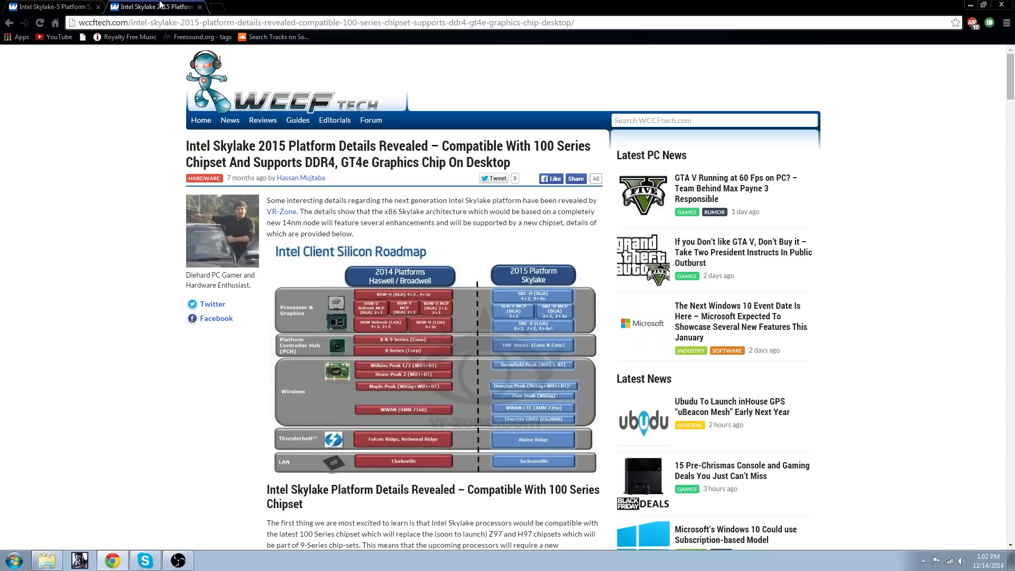
{"action": "mouse_move", "coordinate": [125, 271]}
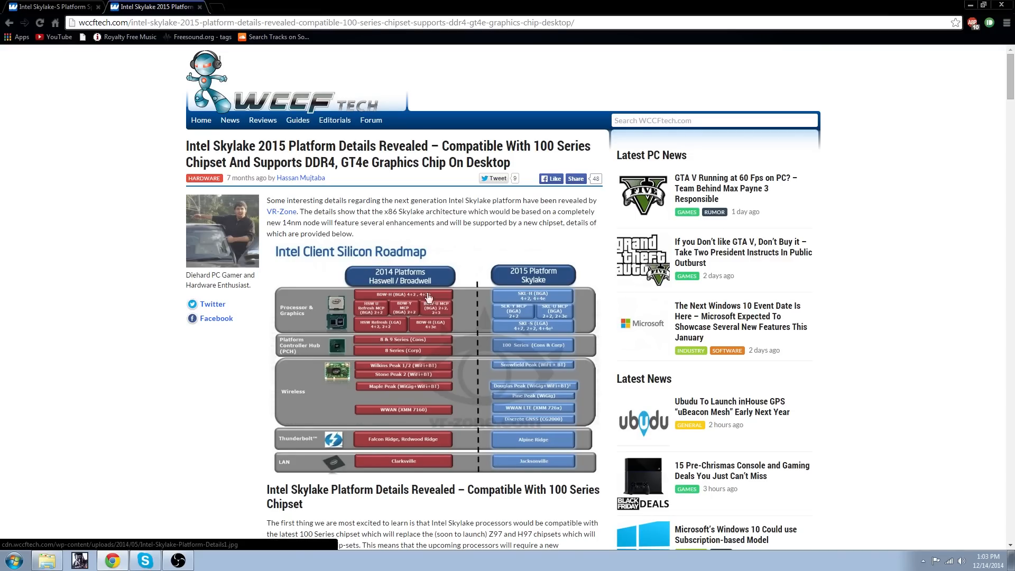
- Scroll through the roadmap section of the Skylake 2015 article
{"action": "scroll", "scroll_direction": "down", "scroll_amount": 3}
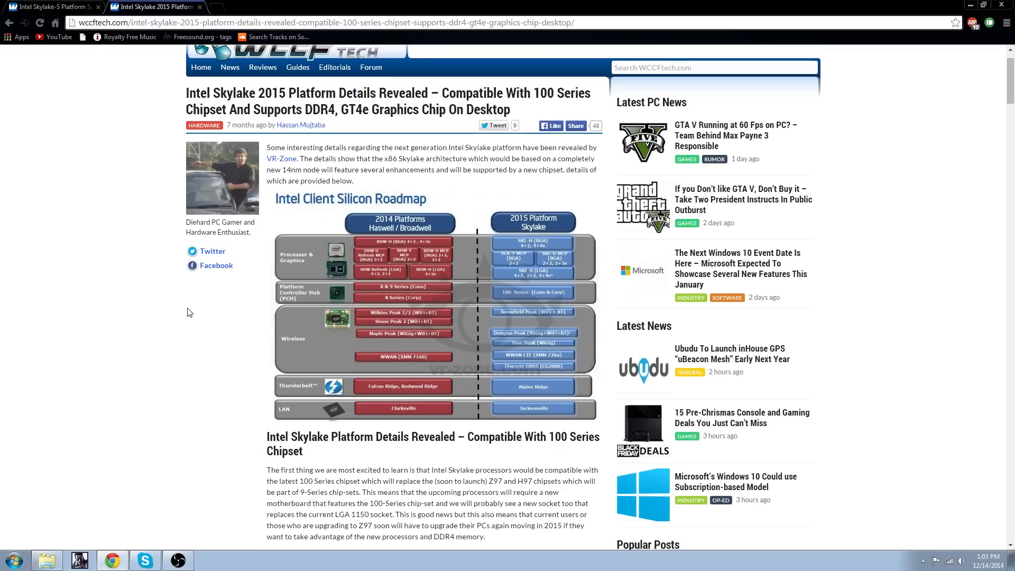
{"action": "scroll", "scroll_direction": "down", "scroll_amount": 3}
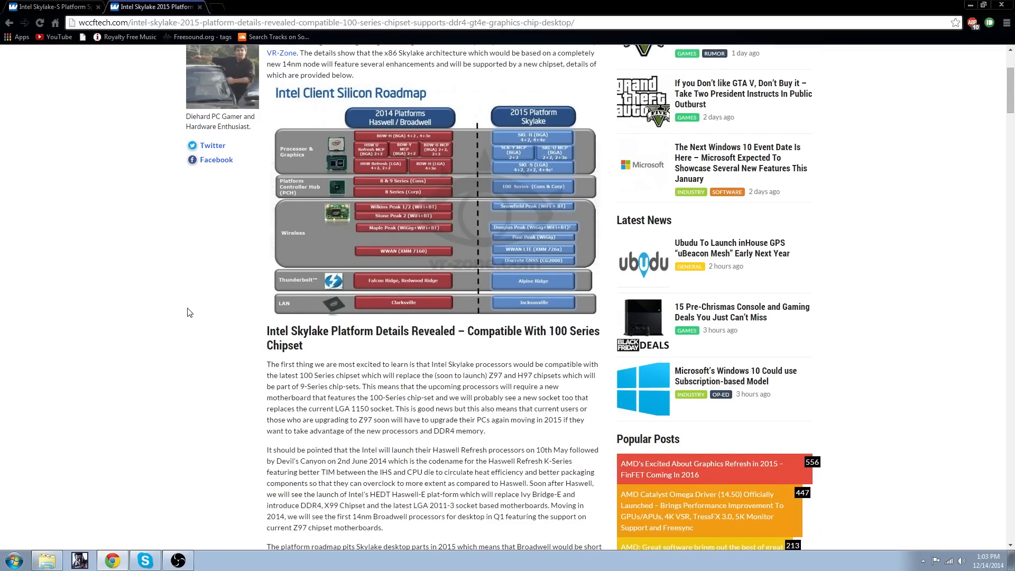
{"action": "scroll", "scroll_direction": "down", "scroll_amount": 3}
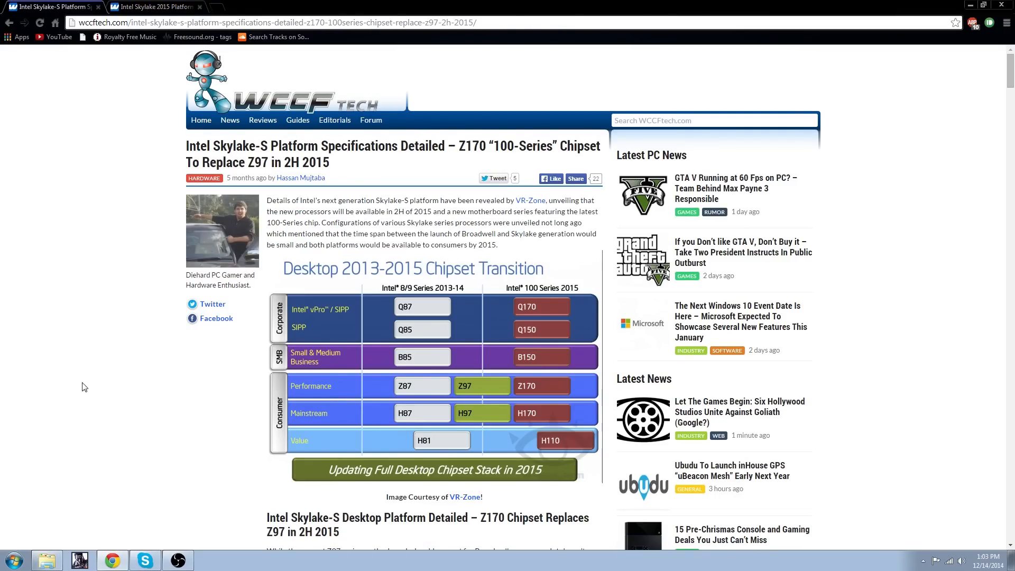
{"action": "mouse_move", "coordinate": [81, 350]}
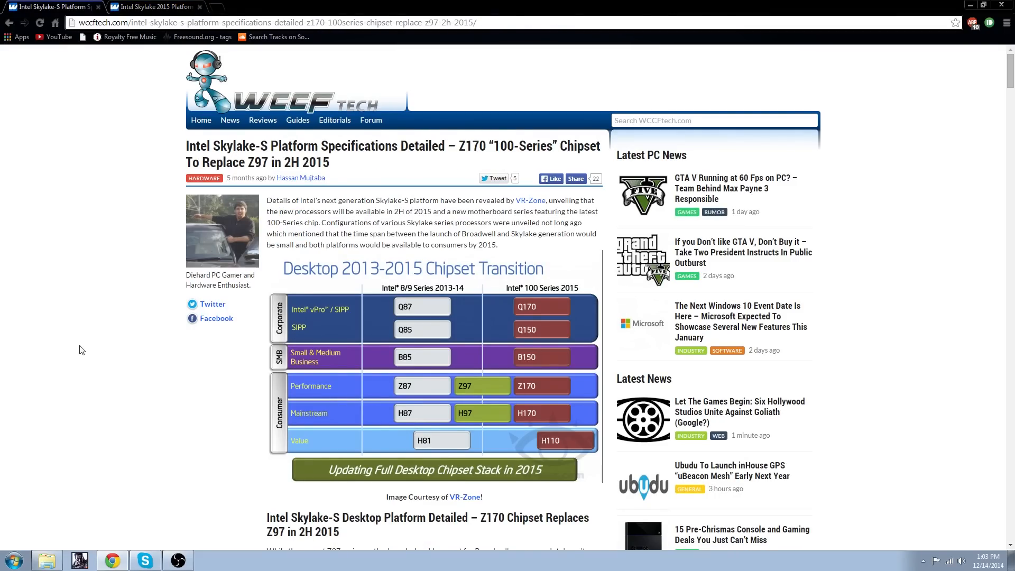
- Scroll past the Skylake SKU configuration table and 100 Series I/O SKU Plan to the SKU list
{"action": "scroll", "scroll_direction": "down", "scroll_amount": 3}
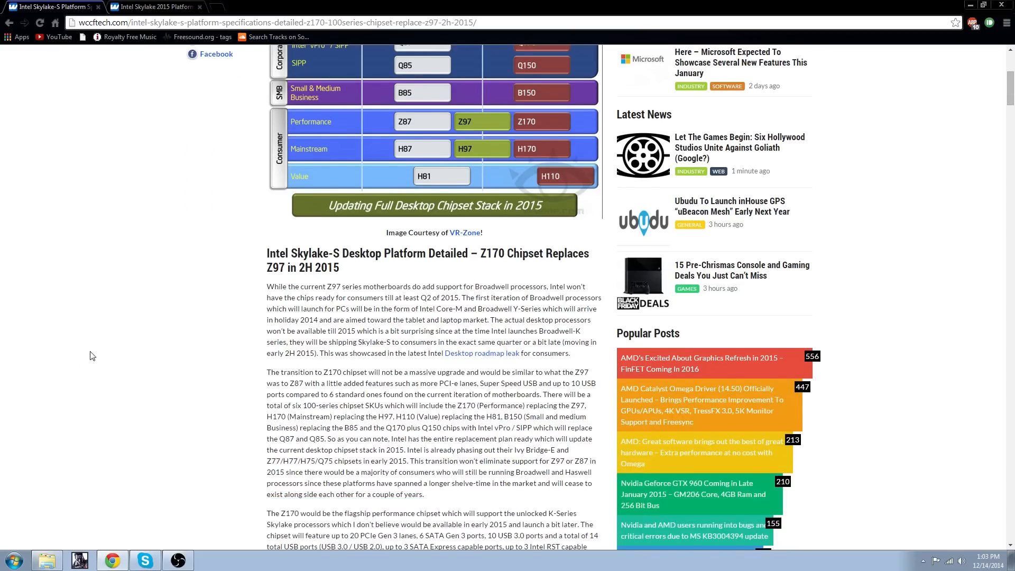
{"action": "scroll", "scroll_direction": "down", "scroll_amount": 3}
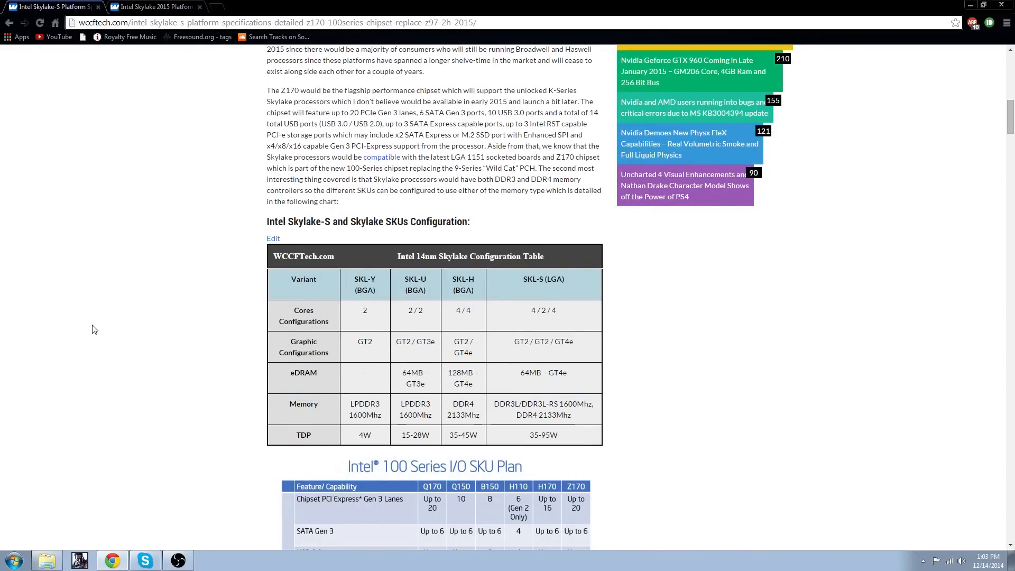
{"action": "scroll", "scroll_direction": "down", "scroll_amount": 3}
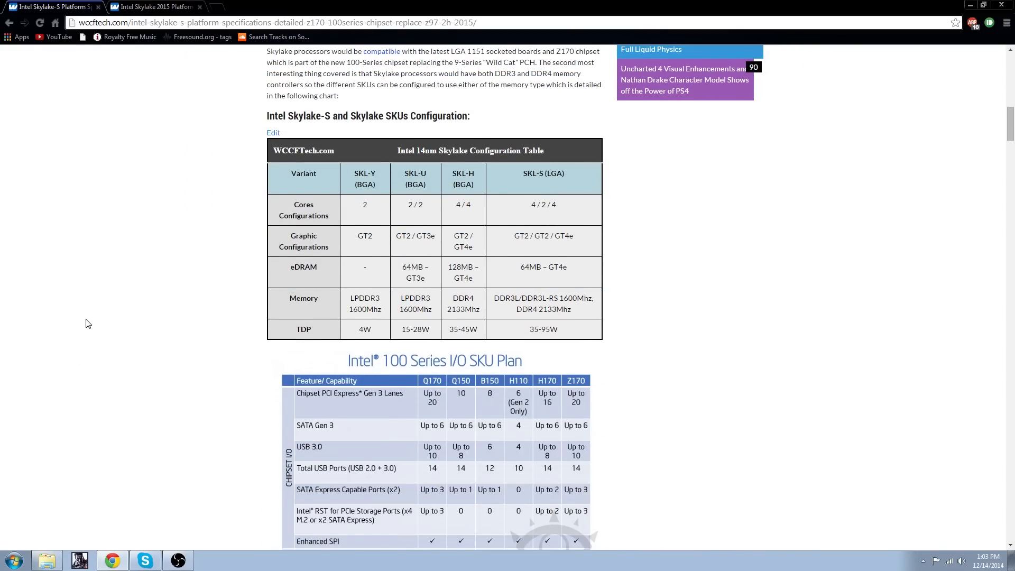
{"action": "scroll", "scroll_direction": "down", "scroll_amount": 3}
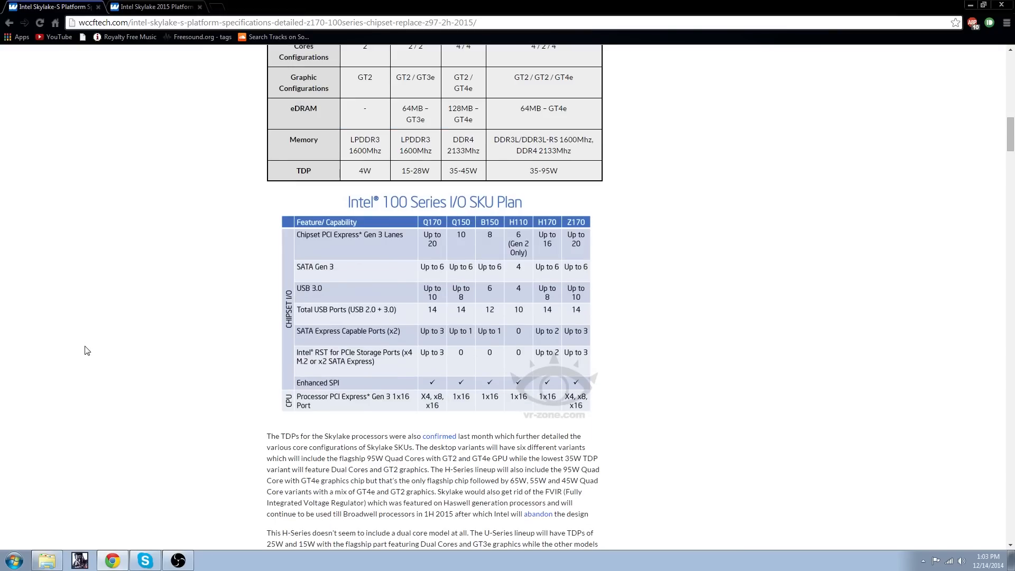
{"action": "scroll", "scroll_direction": "down", "scroll_amount": 3}
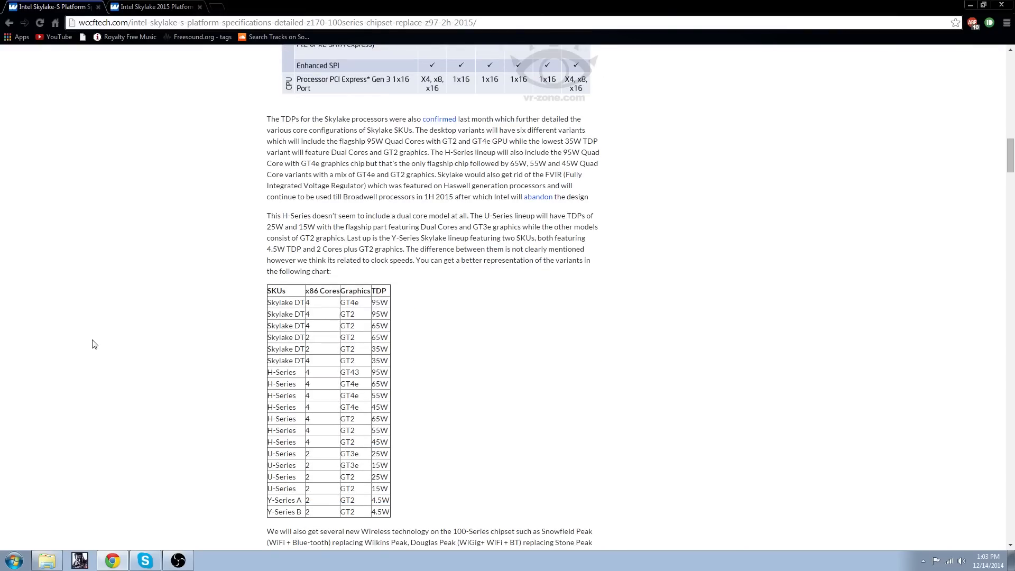
{"action": "scroll", "scroll_direction": "down", "scroll_amount": 3}
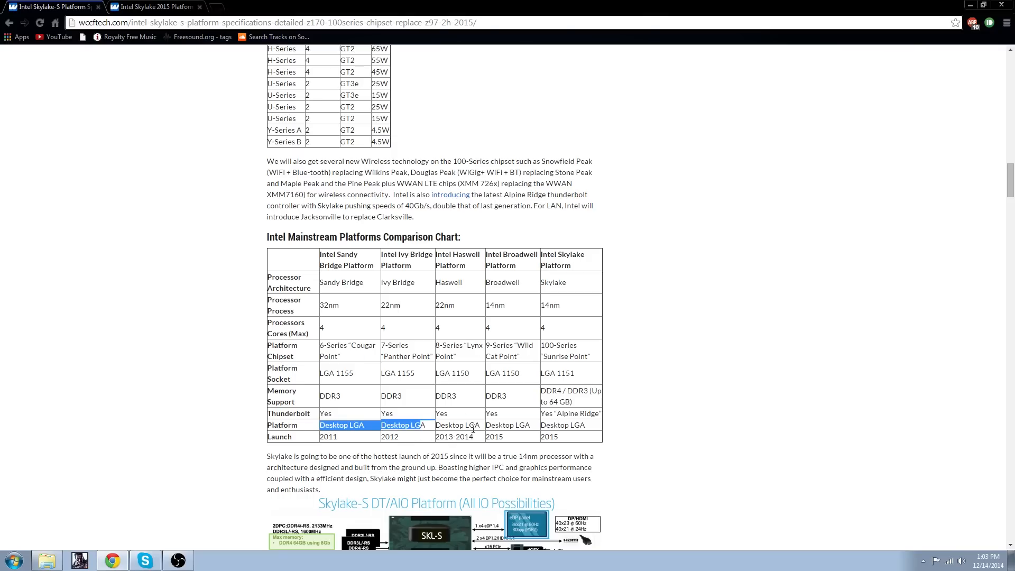
- Highlight the Platform and Launch rows of the Intel Mainstream Platforms Comparison Chart
{"action": "left_click", "coordinate": [565, 441]}
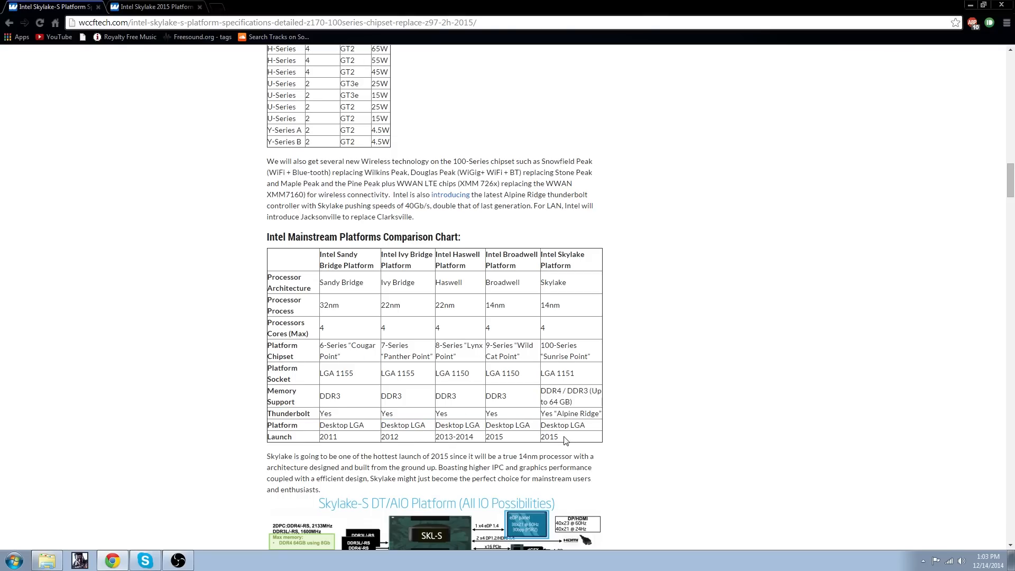
{"action": "left_click_drag", "start_coordinate": [488, 425], "coordinate": [565, 441]}
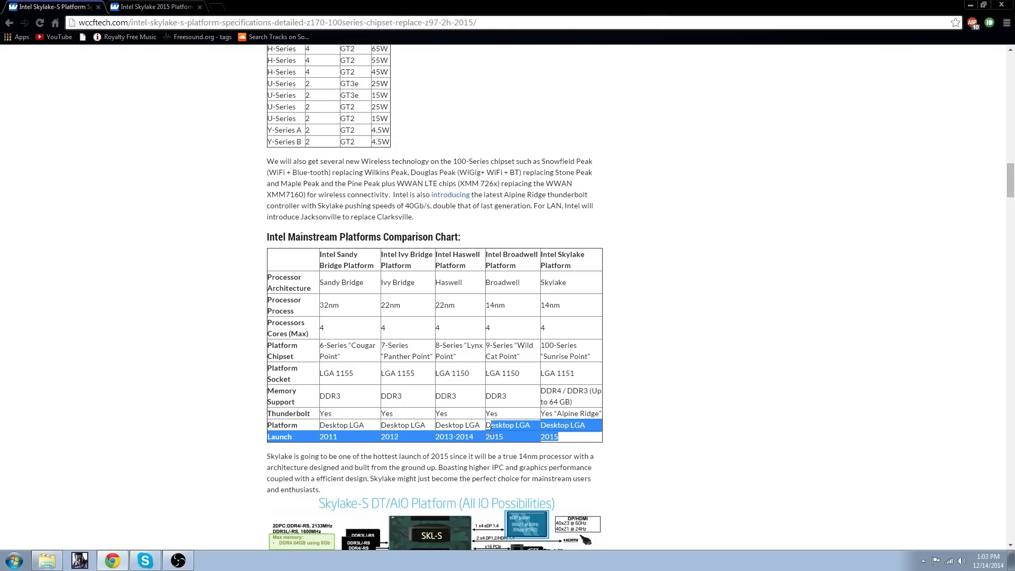